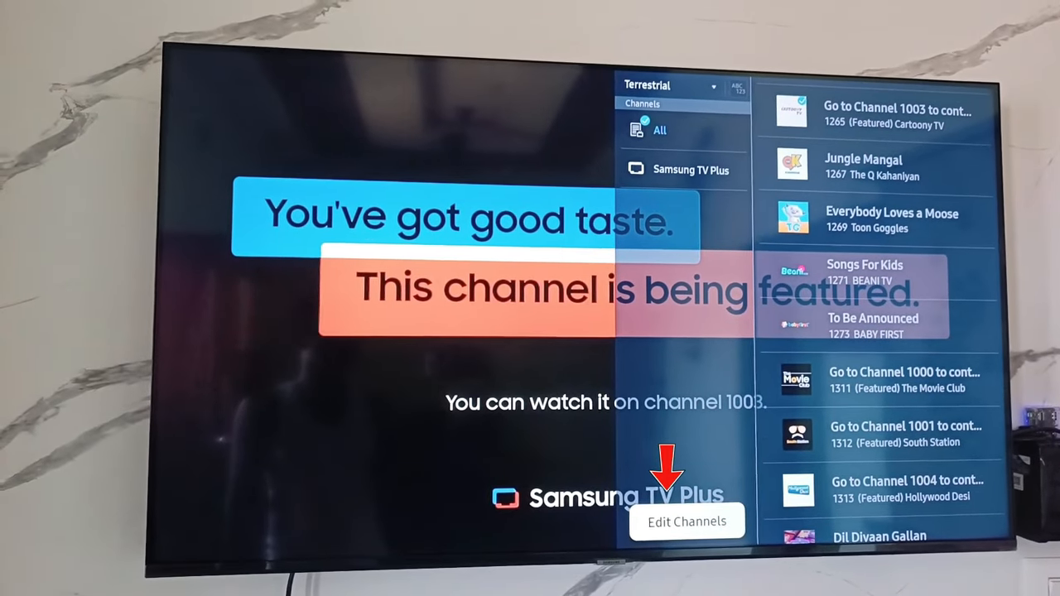
- Select Edit Channels from the channel list overlay
{"action": "left_click", "coordinate": [685, 521]}
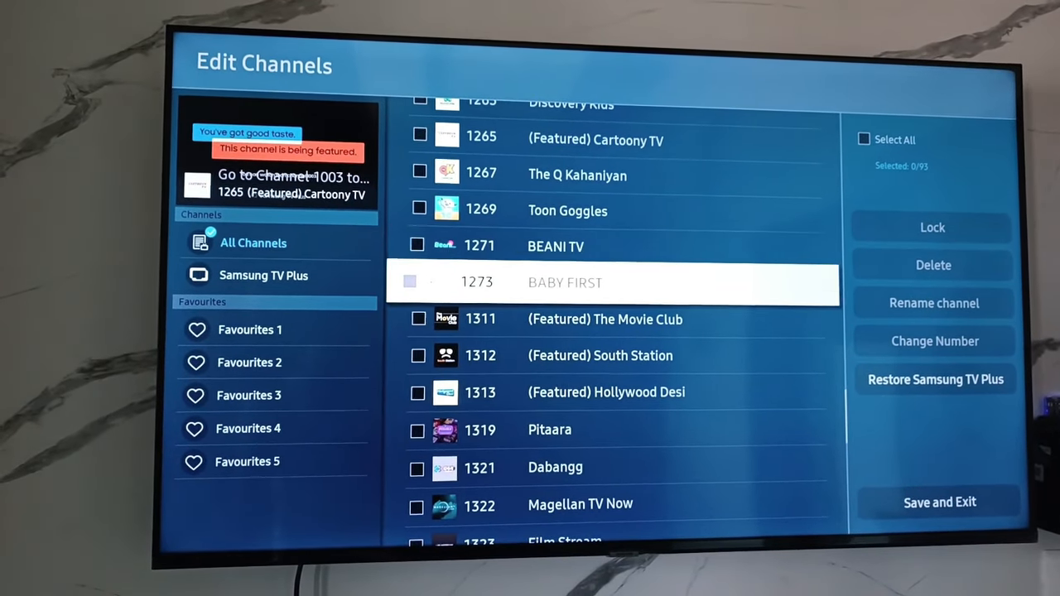
- Select all 93 channels and confirm their deletion
{"action": "left_click", "coordinate": [417, 464]}
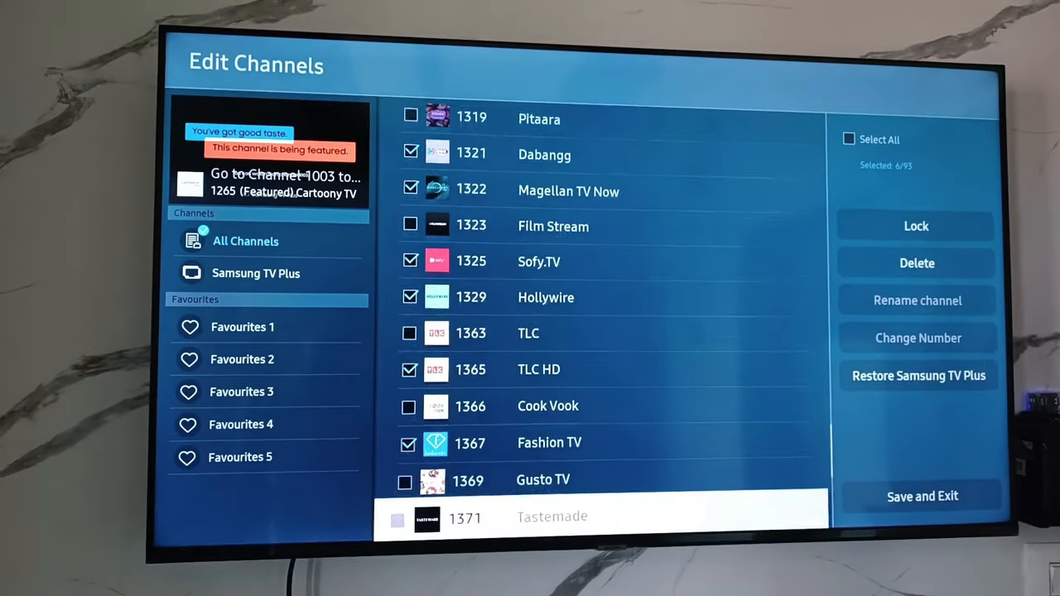
{"action": "scroll", "scroll_direction": "down", "scroll_amount": 3}
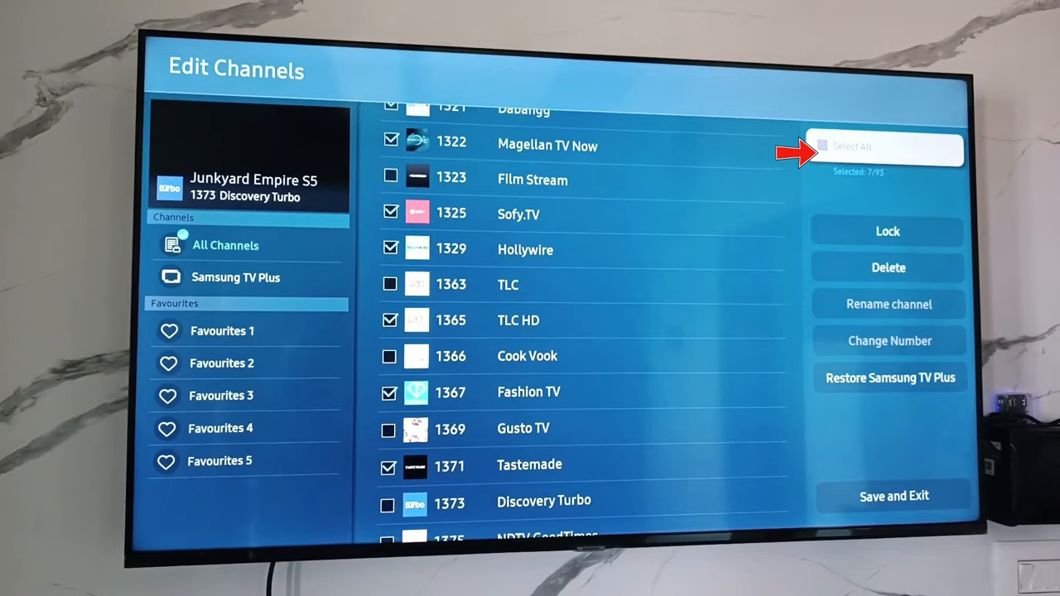
{"action": "left_click", "coordinate": [883, 146]}
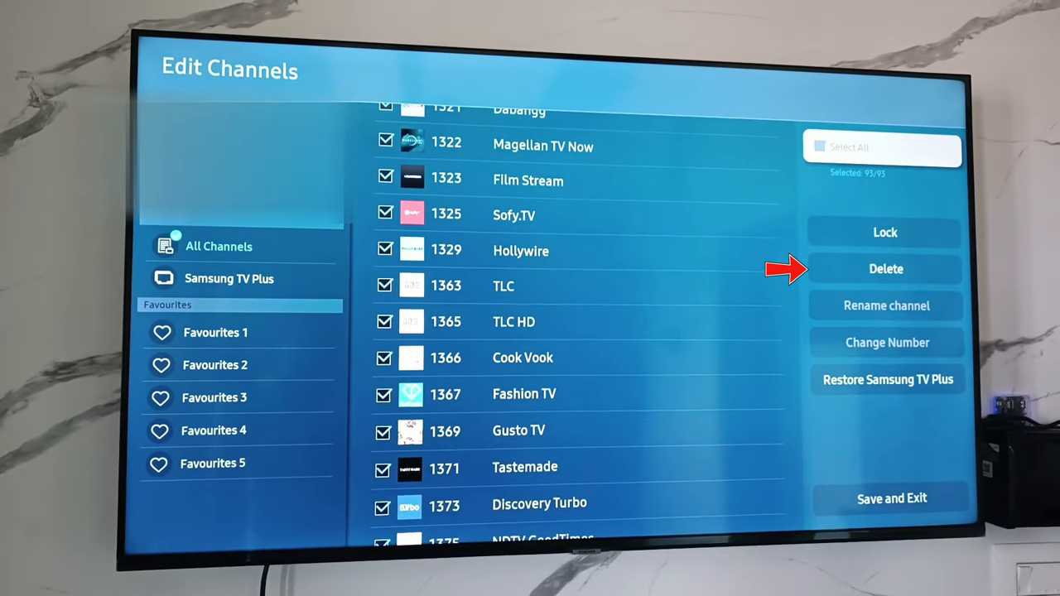
{"action": "left_click", "coordinate": [885, 268]}
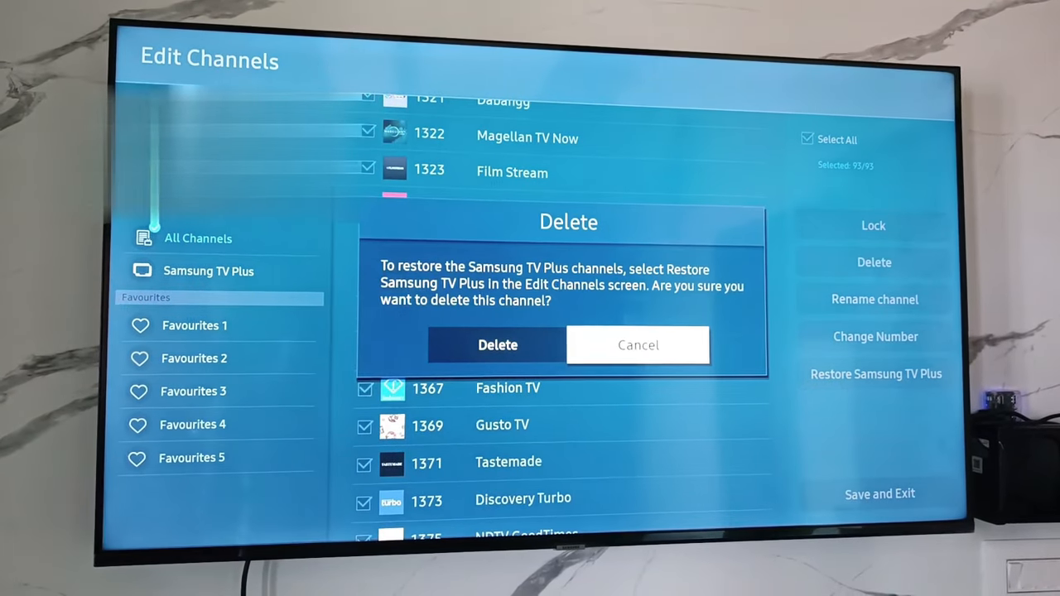
{"action": "left_click", "coordinate": [497, 344]}
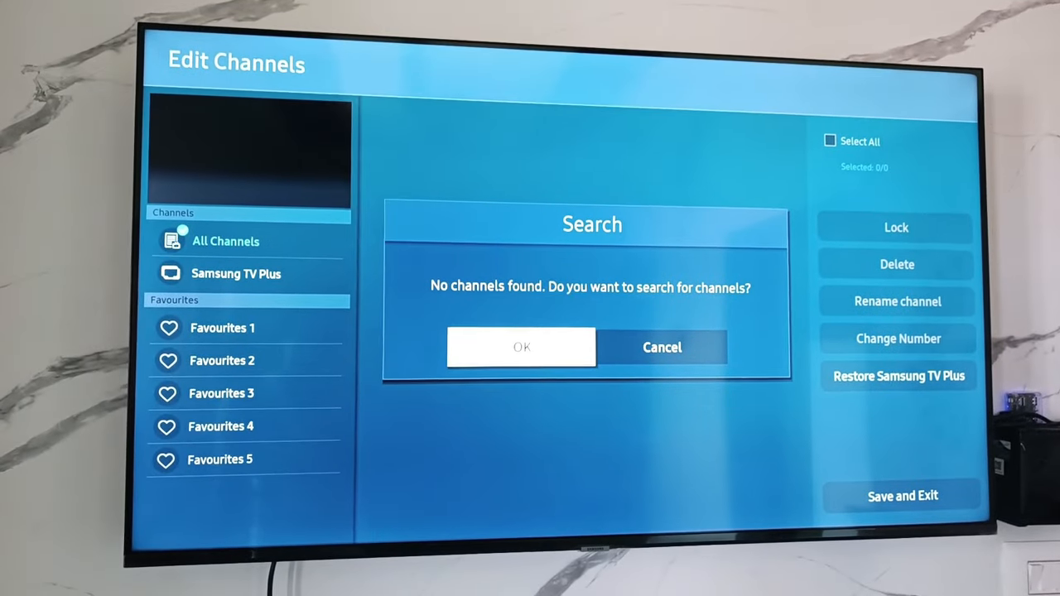
- Answer the No channels found prompt and cancel Auto Tuning
{"action": "left_click", "coordinate": [522, 347]}
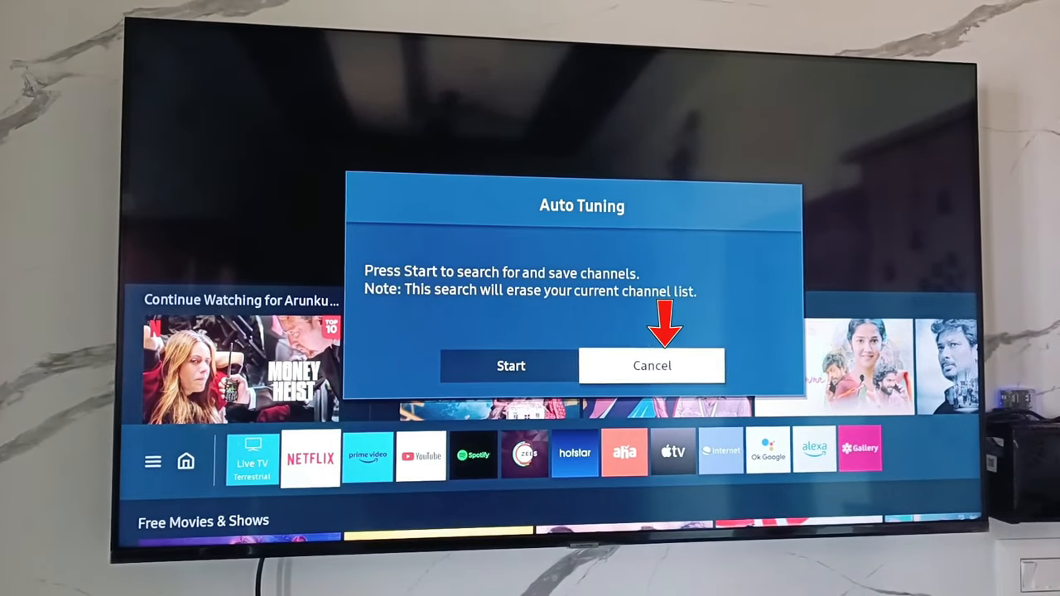
{"action": "left_click", "coordinate": [652, 365]}
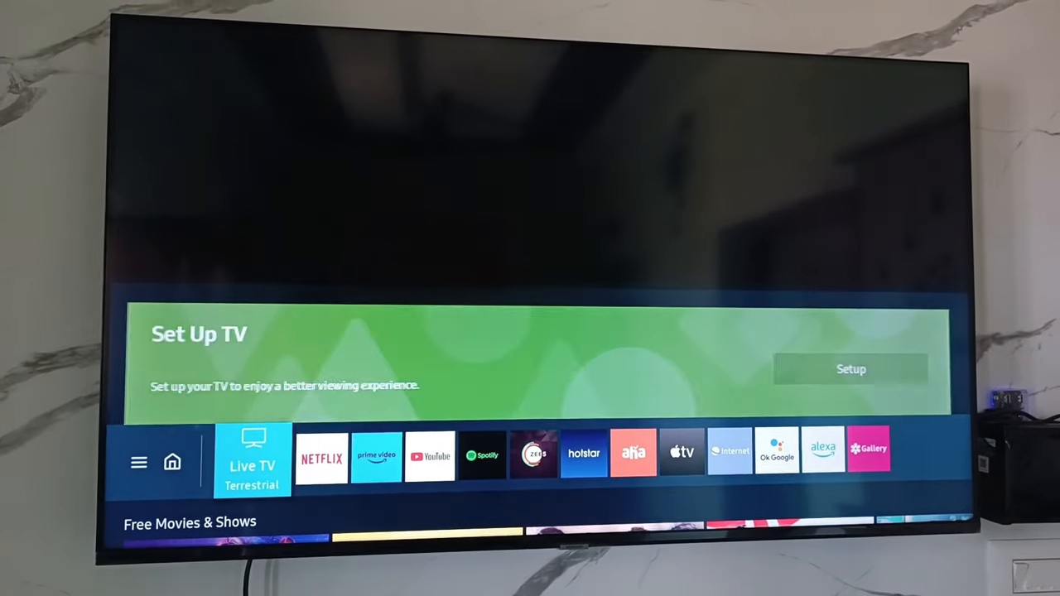